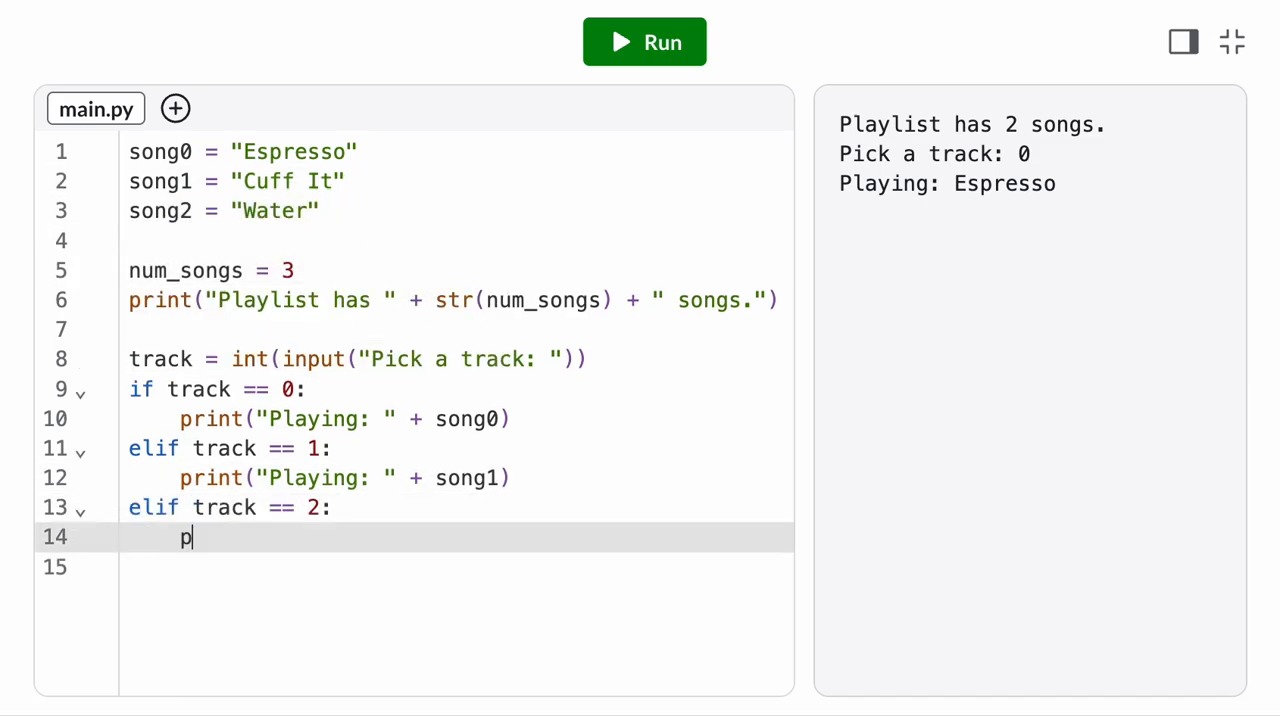
Add an elif track == 3 branch that prints song2/song3 as the playing song
type("rint(\"Playing: \" + song2)")
type("elif track ==")
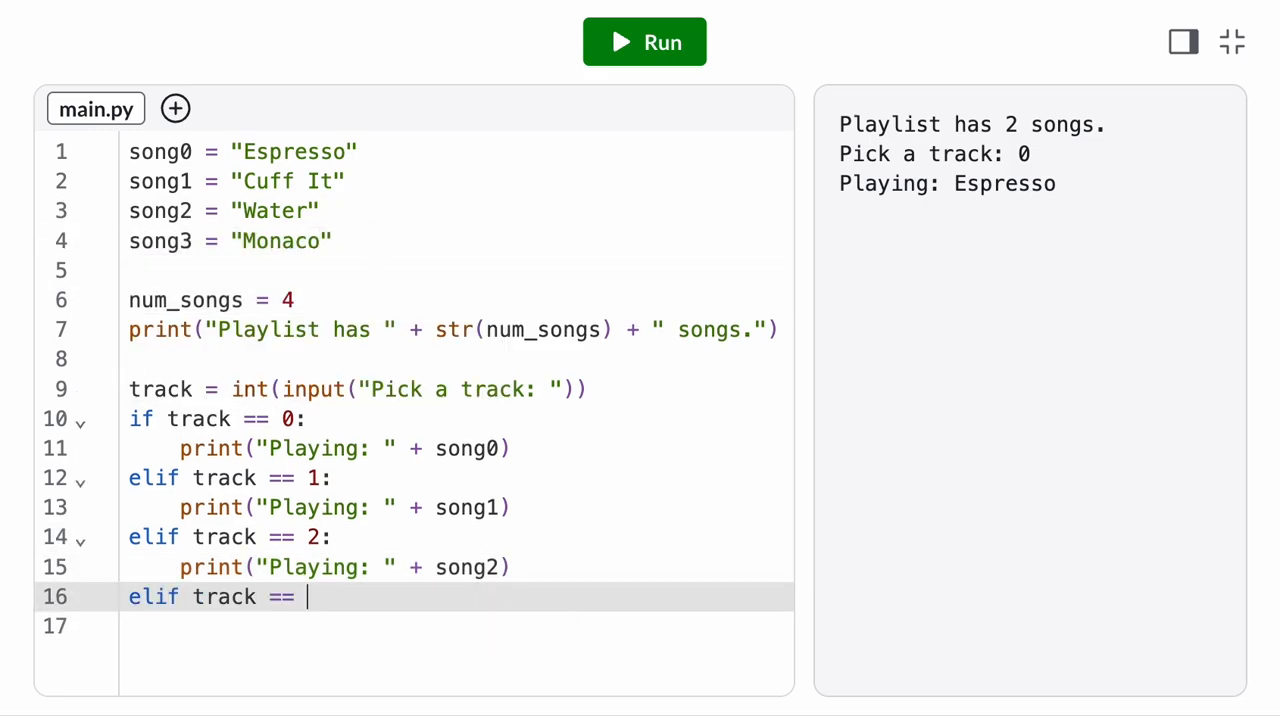
type("3:")
left_click(456, 626)
type("print(\"Playing: \" + song3)")
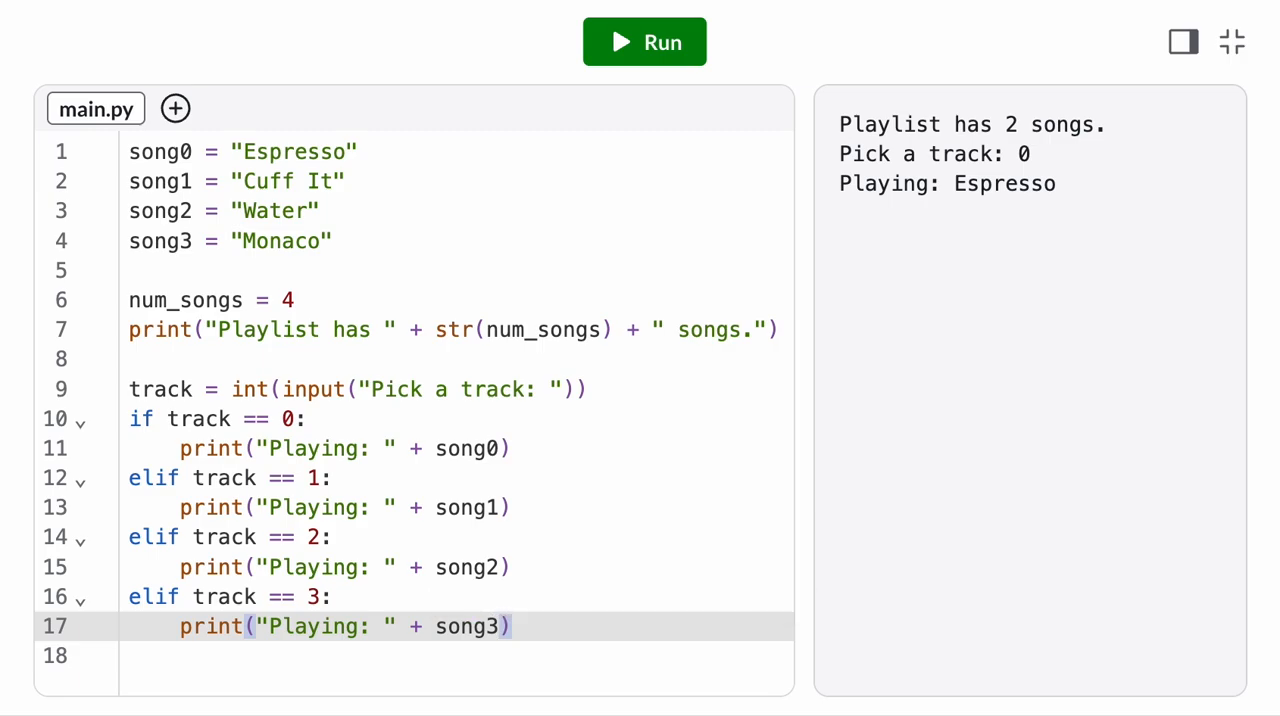
left_click(644, 42)
type("0")
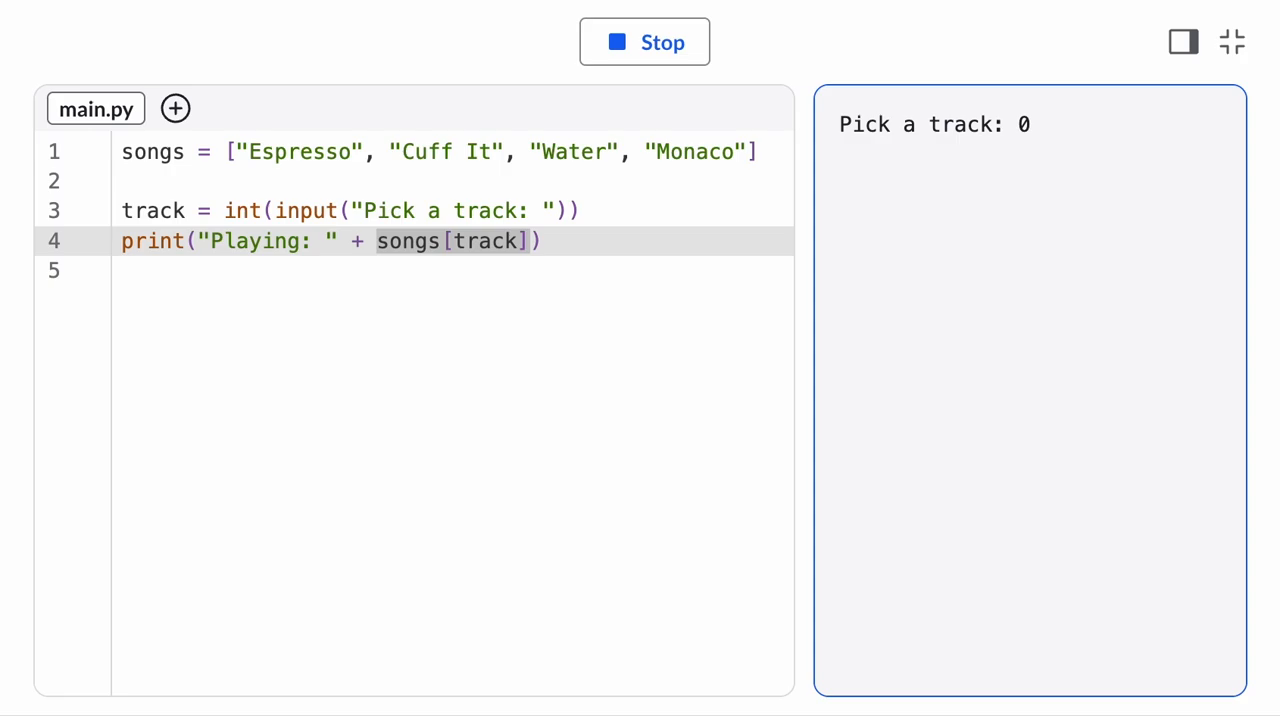
Run the program with track 7 and highlight the resulting IndexError in the console
left_click(644, 42)
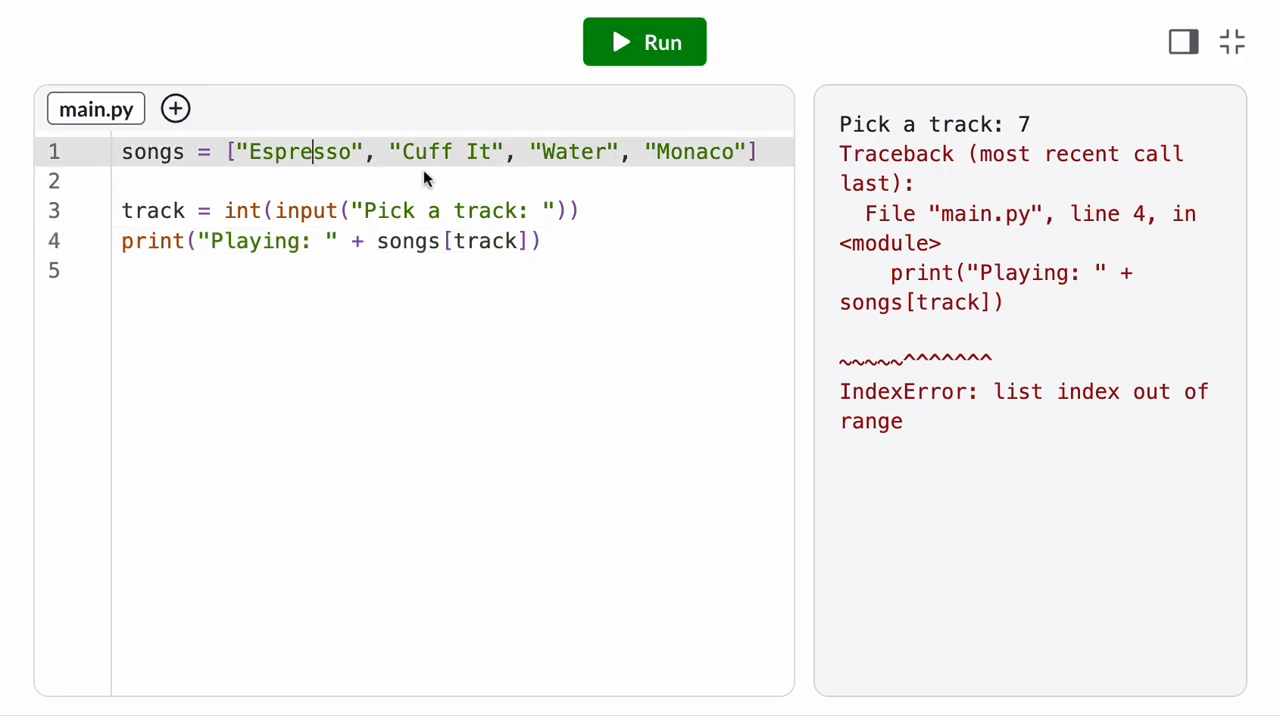
double_click(1022, 124)
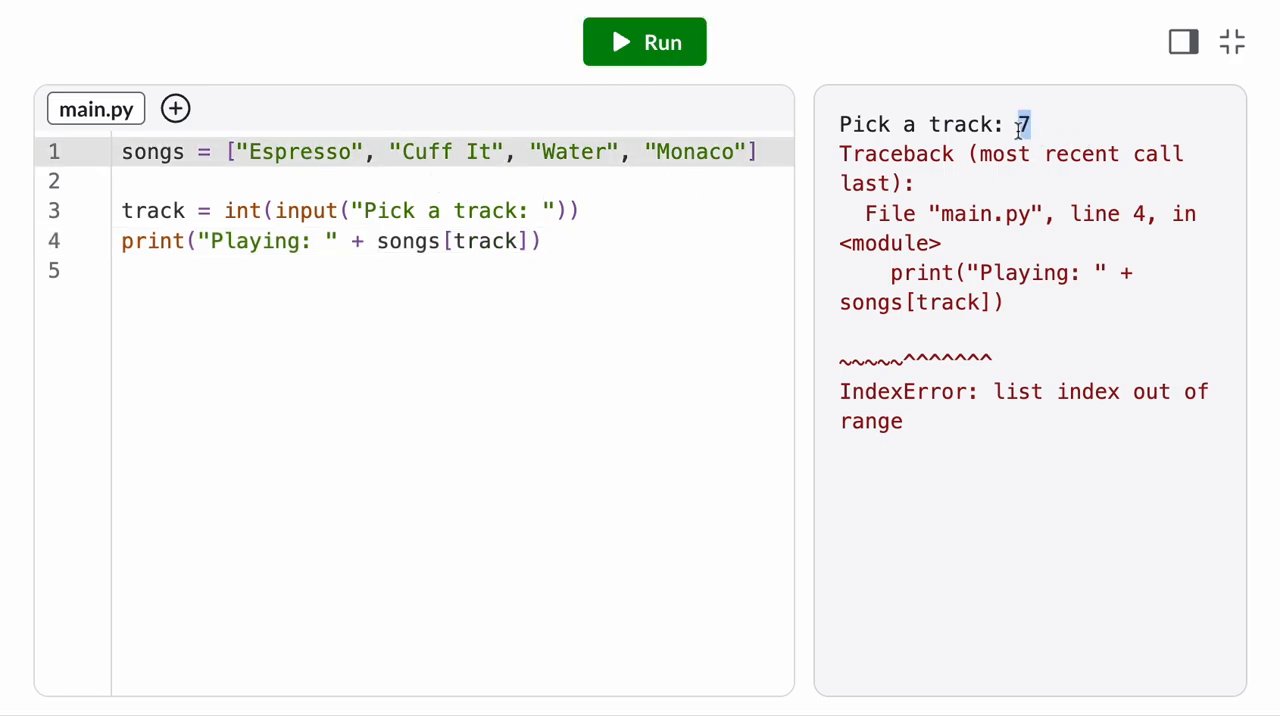
mouse_move(1022, 170)
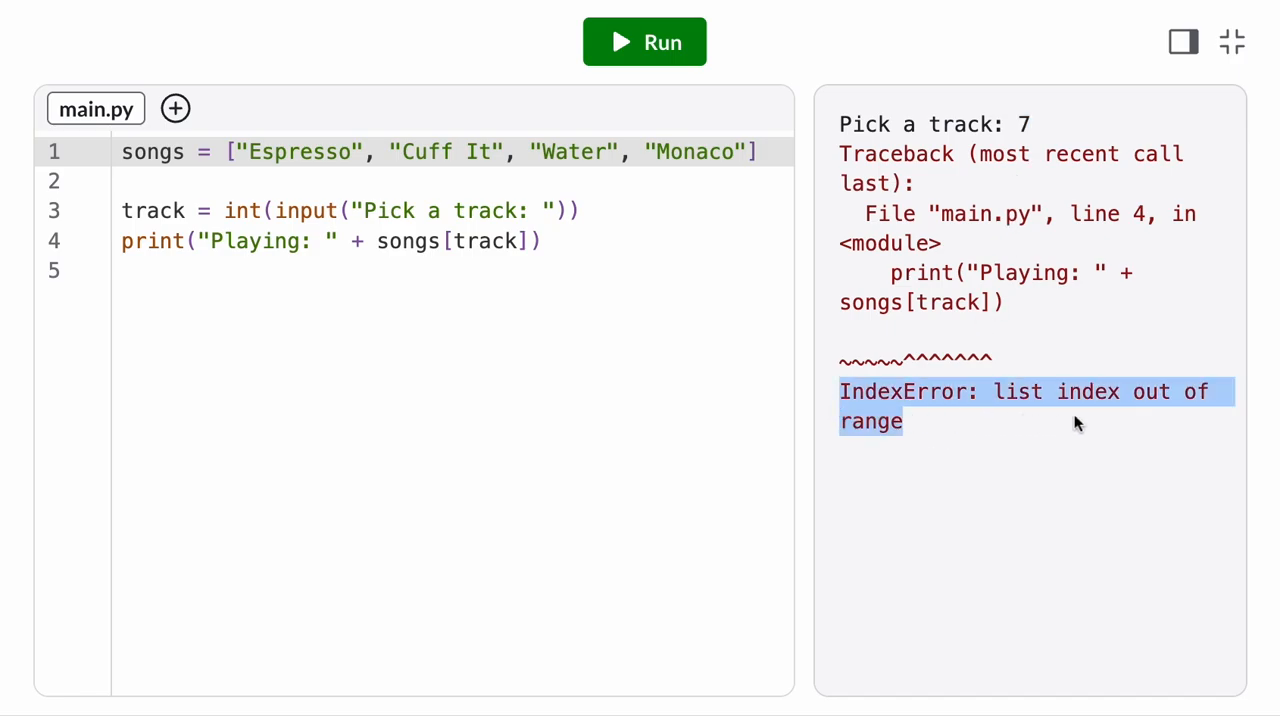
mouse_move(892, 456)
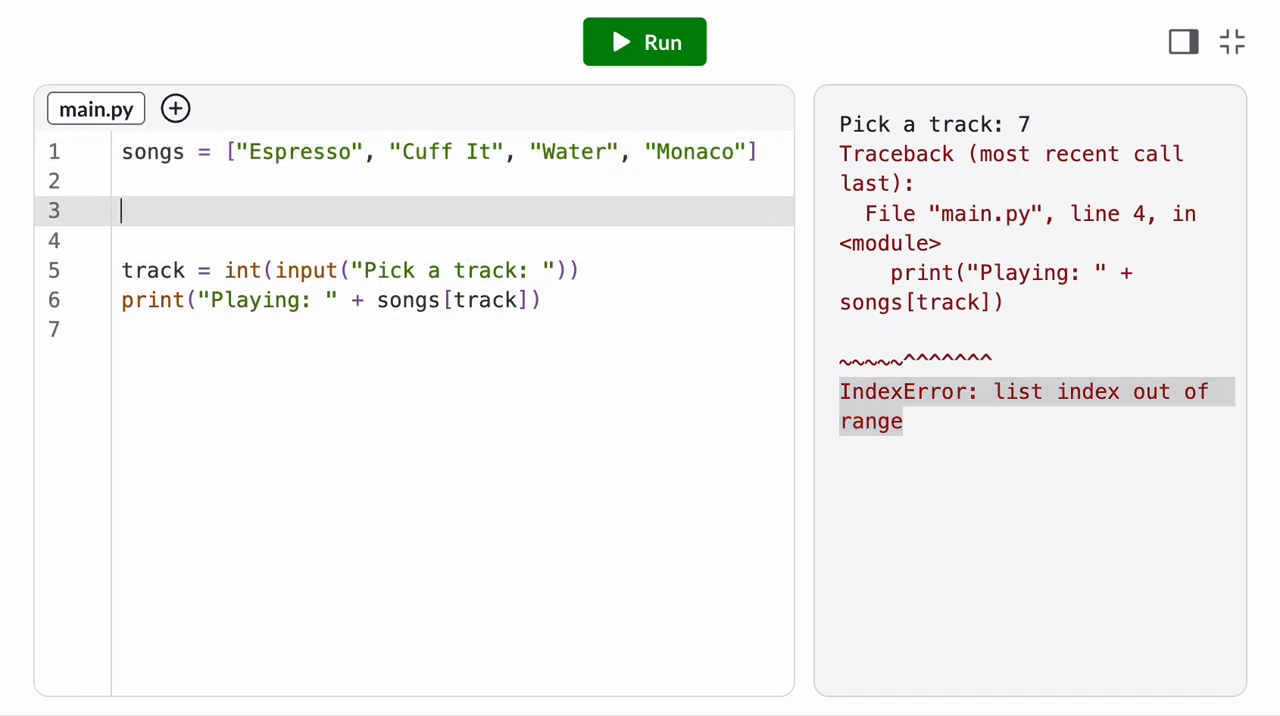
Compute num_songs with len(songs), print 'Playlist has N songs.', and run with track 3
type("num_songs =")
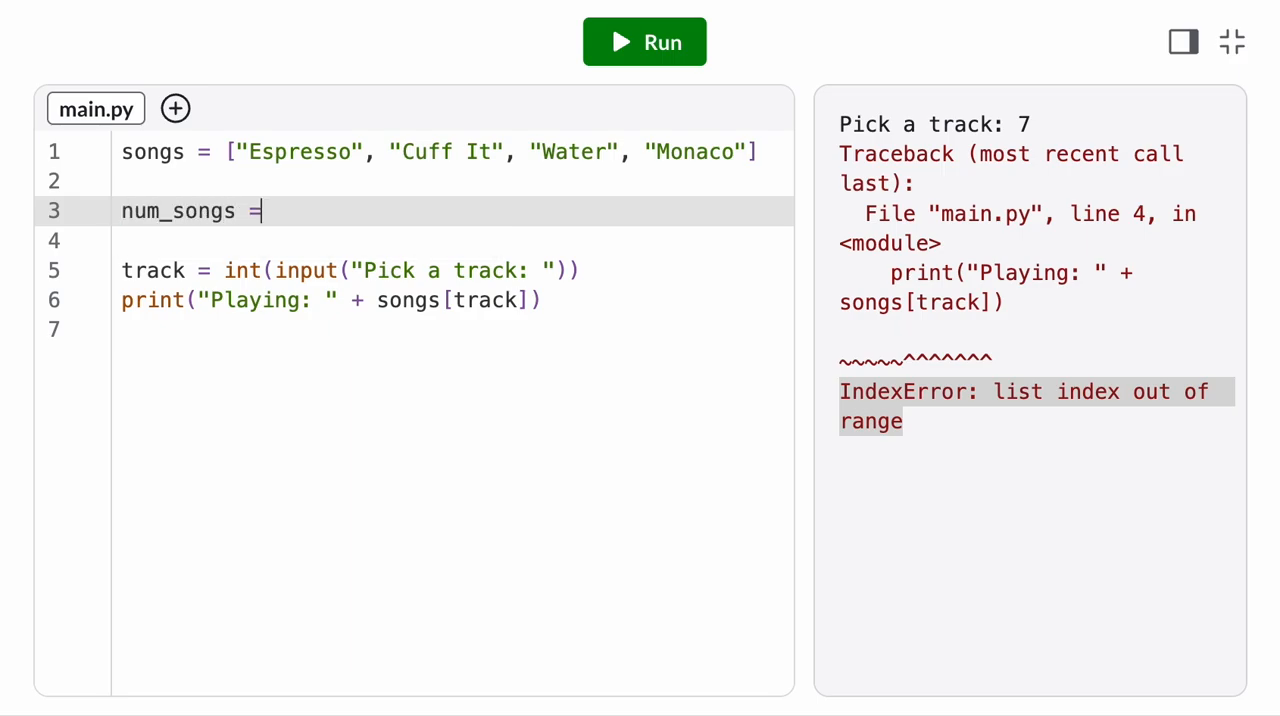
type("print(\"Playlist has \" + str(num_songs) + \" songs.\")")
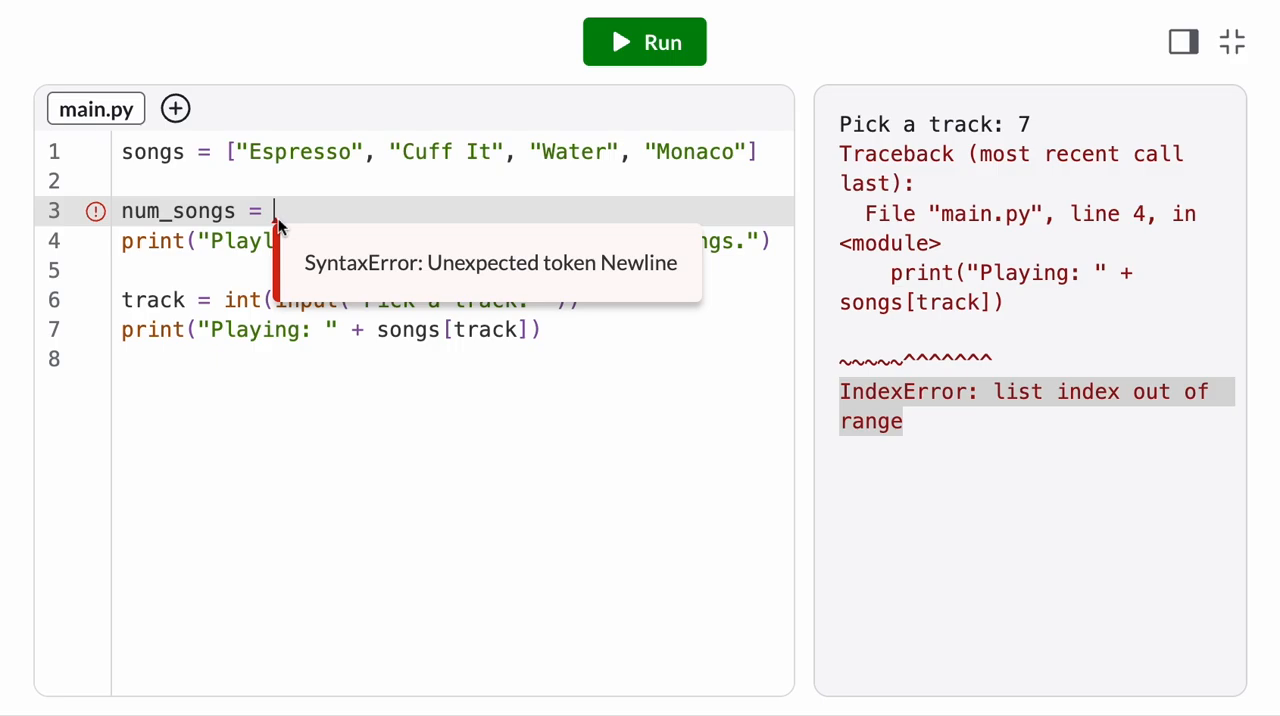
type("len()")
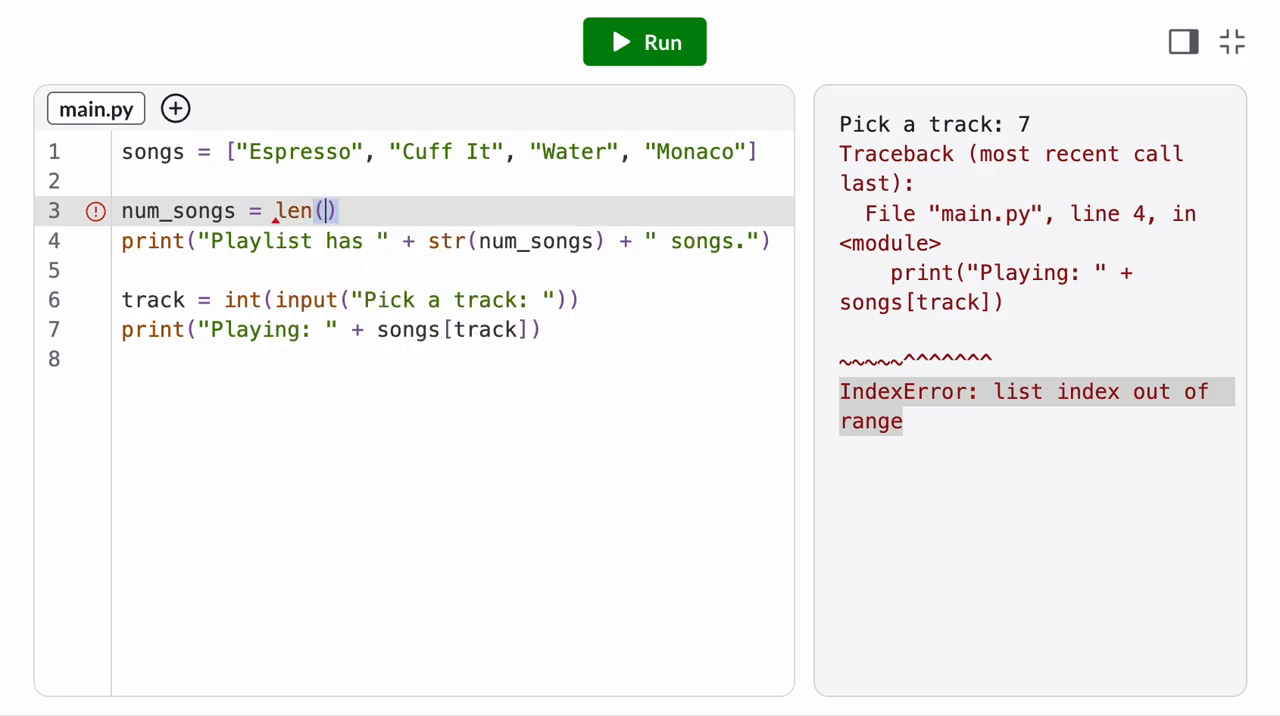
type("songs")
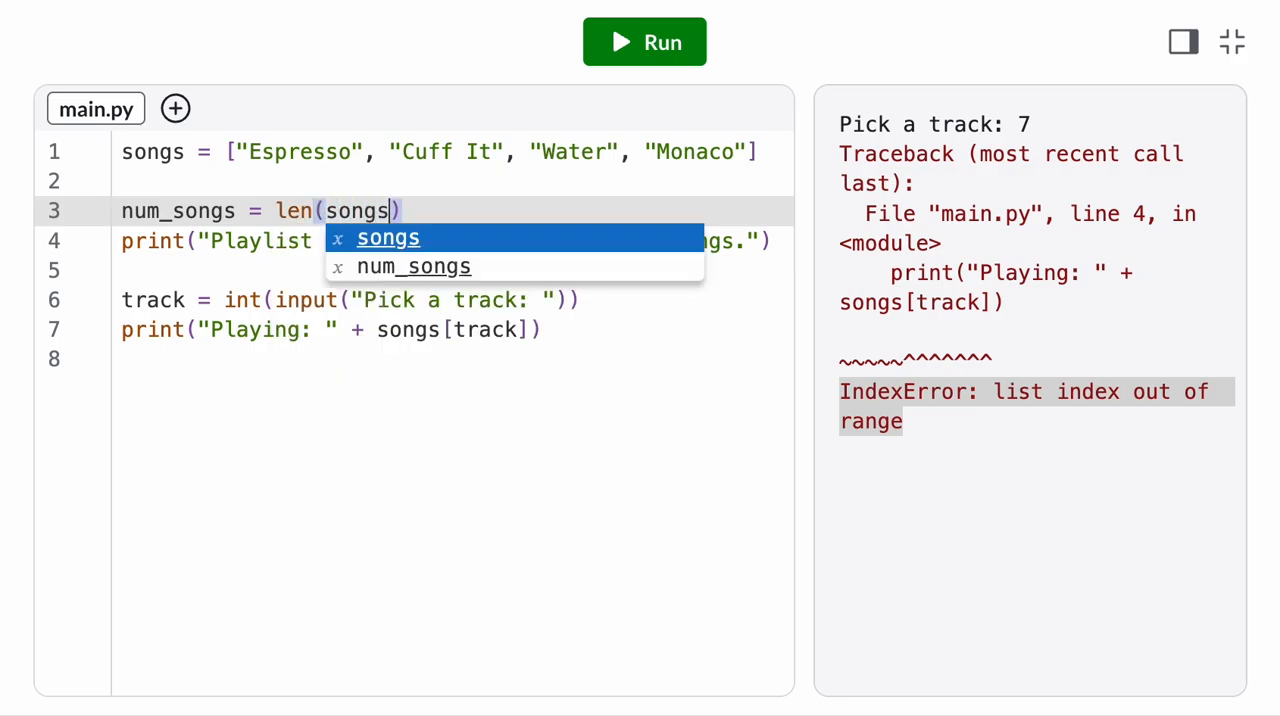
left_click(644, 42)
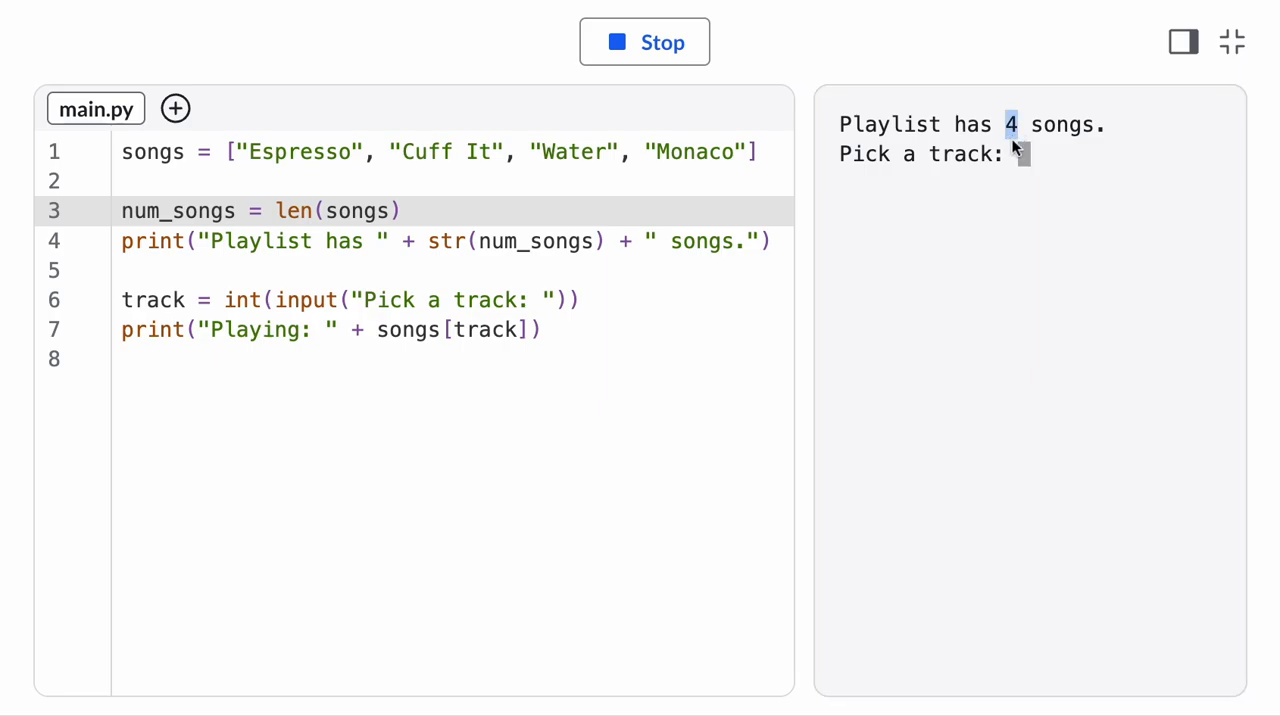
mouse_move(700, 164)
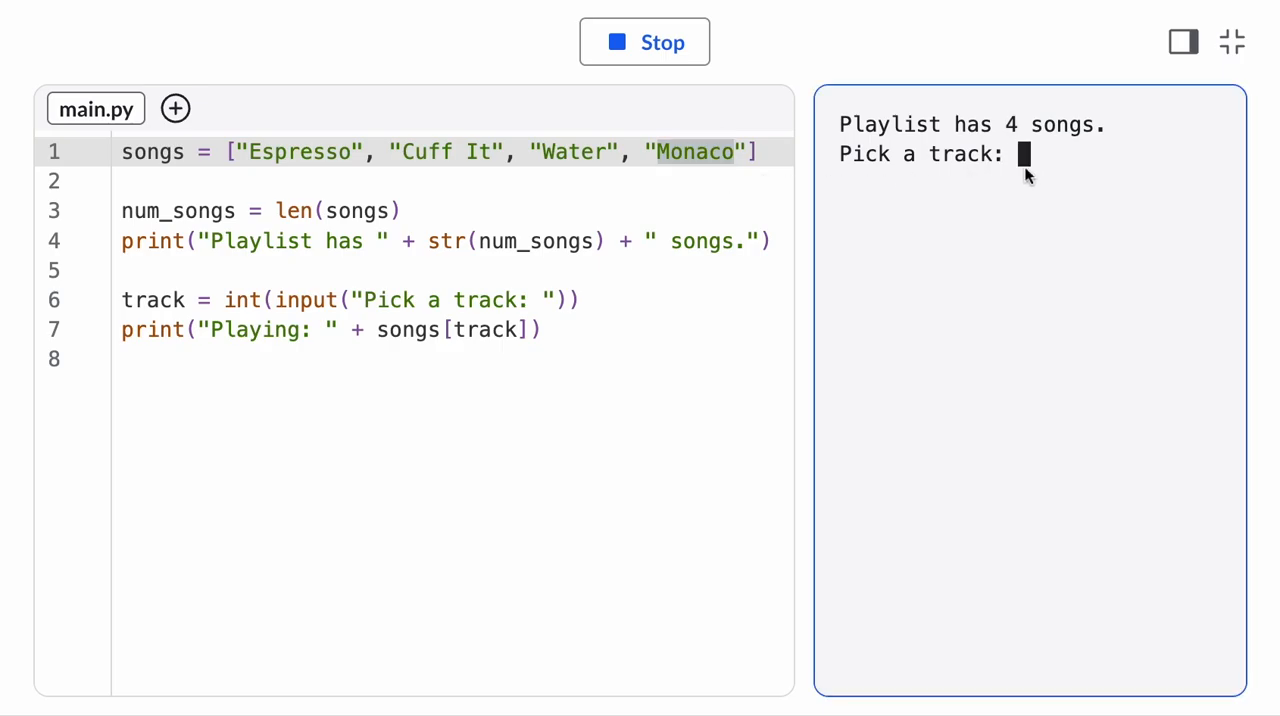
type("3")
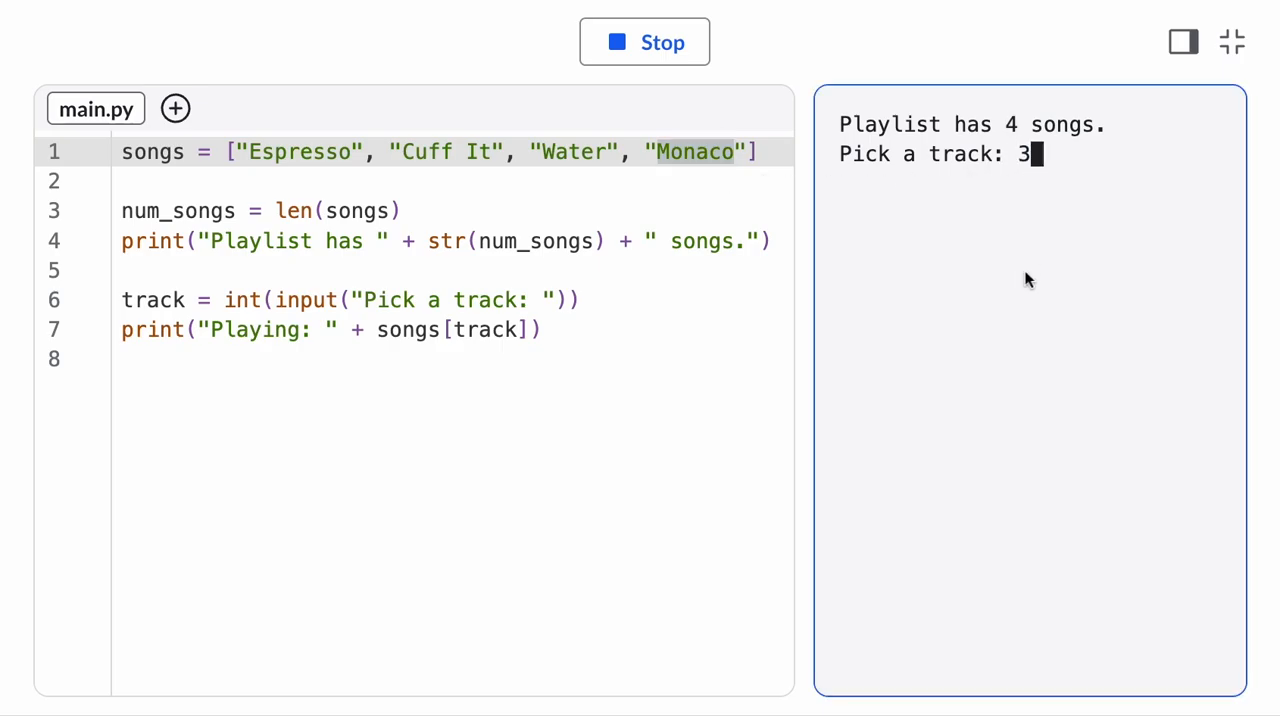
key("Return")
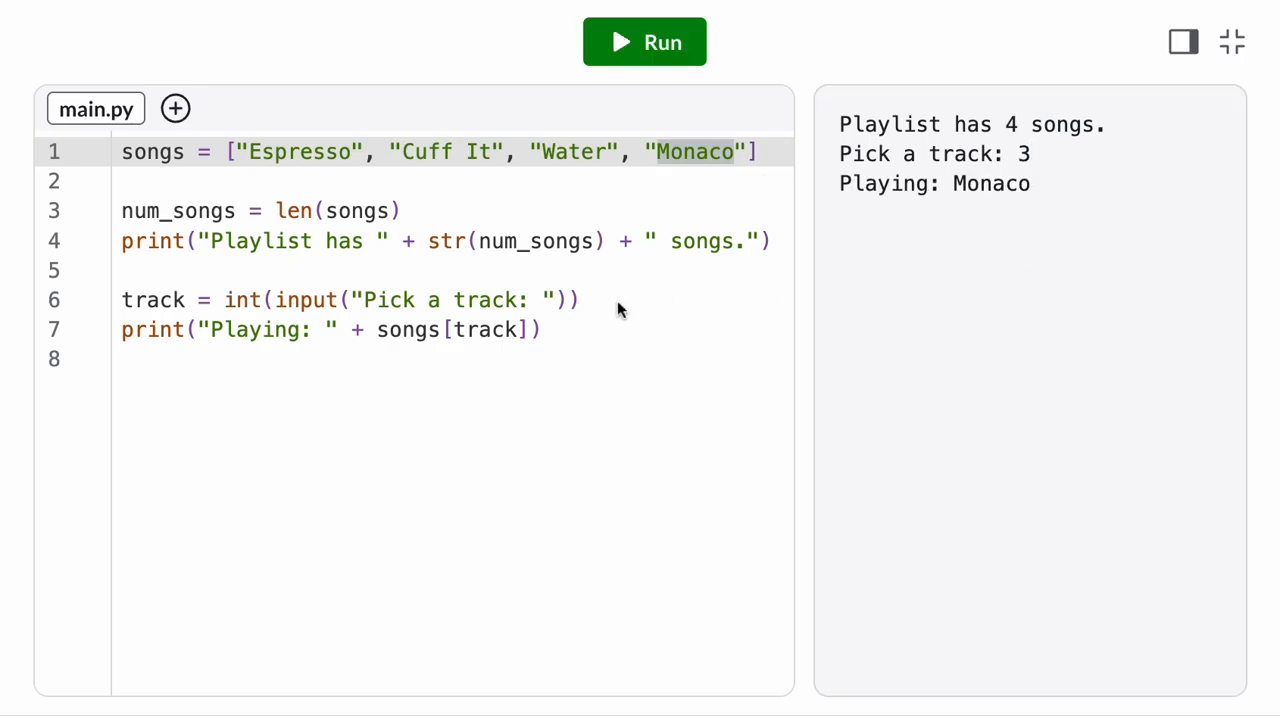
Guard playback with if 0 <= track <= len(songs) - 1 and run with out-of-range track 7
type("if")
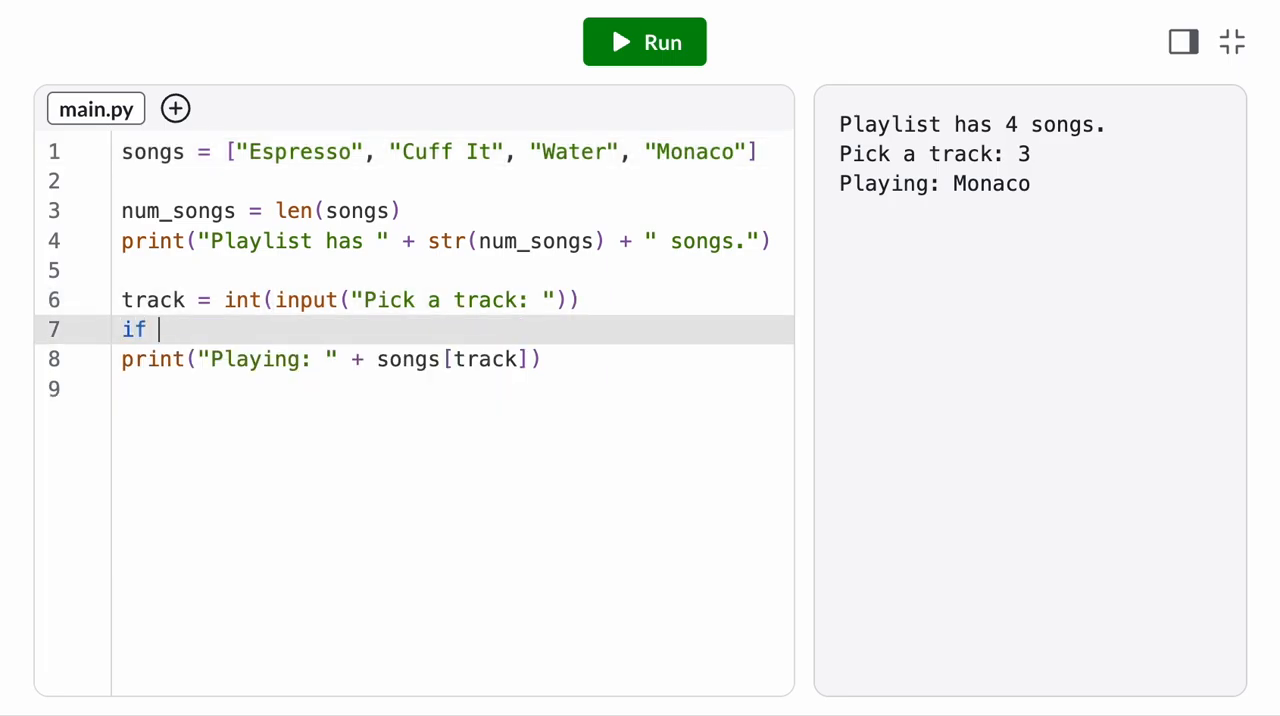
type("0 <= track <= len(songs")
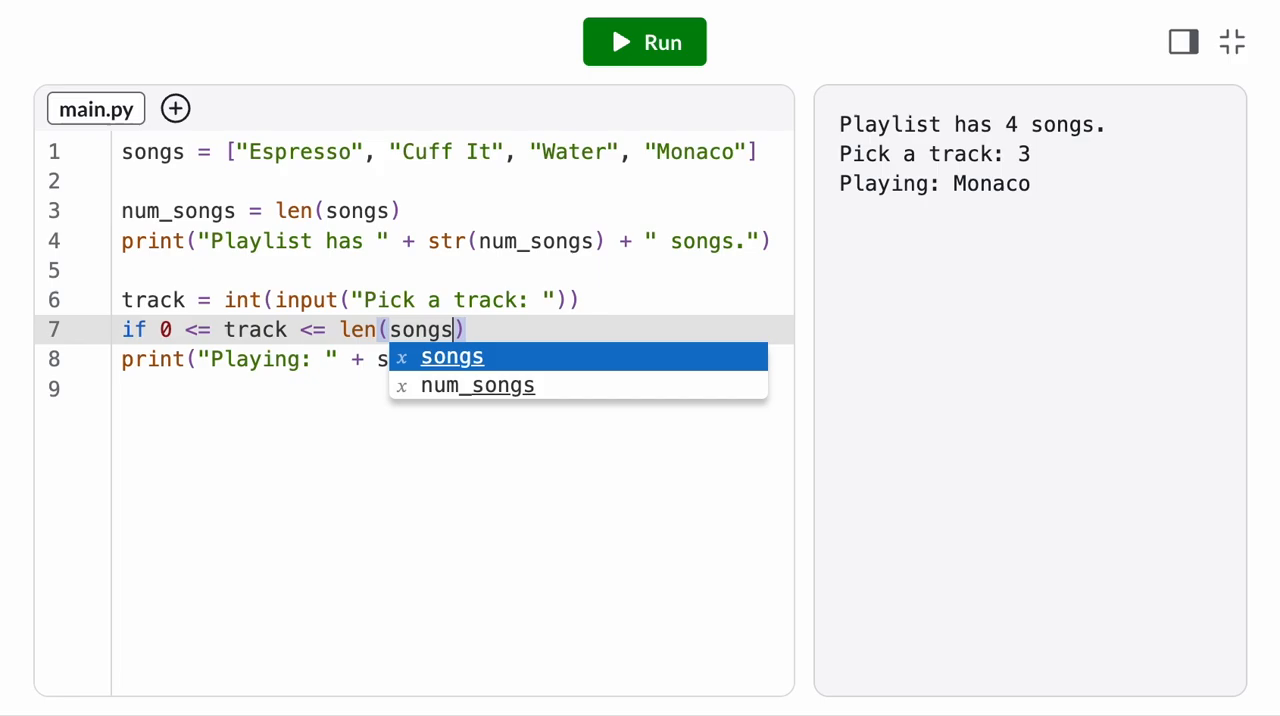
type(") - 1:")
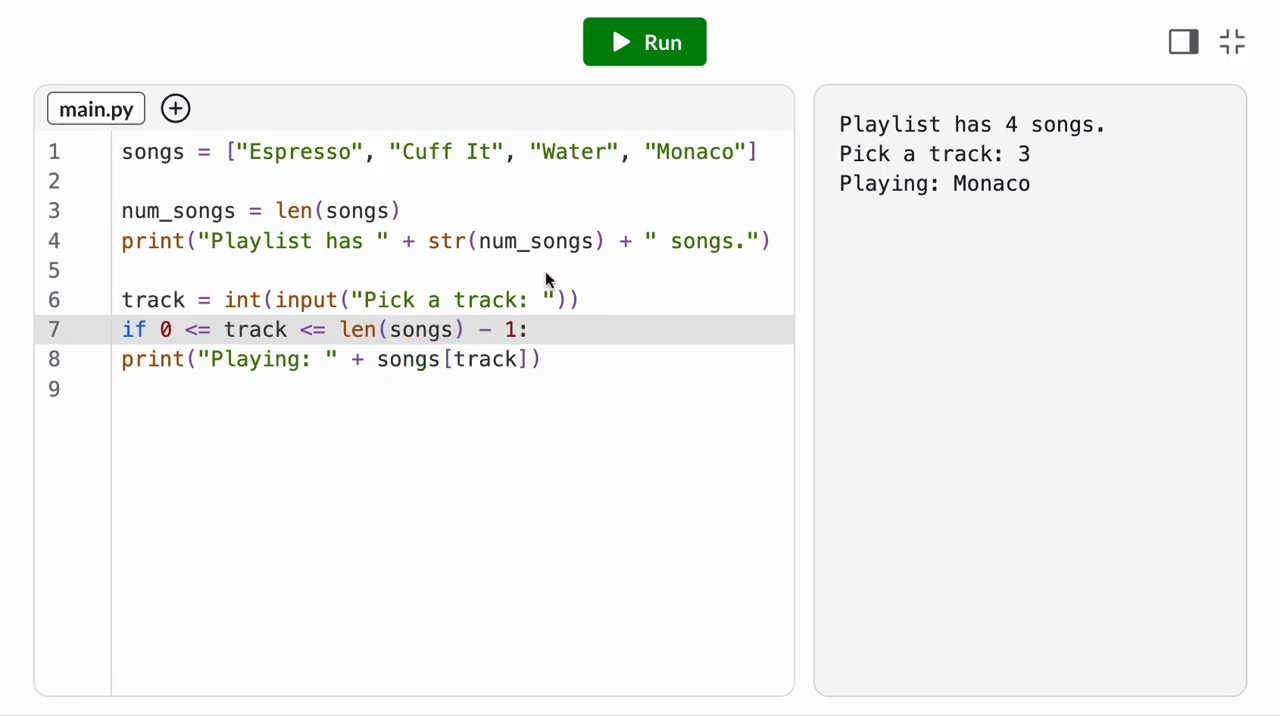
left_click(644, 42)
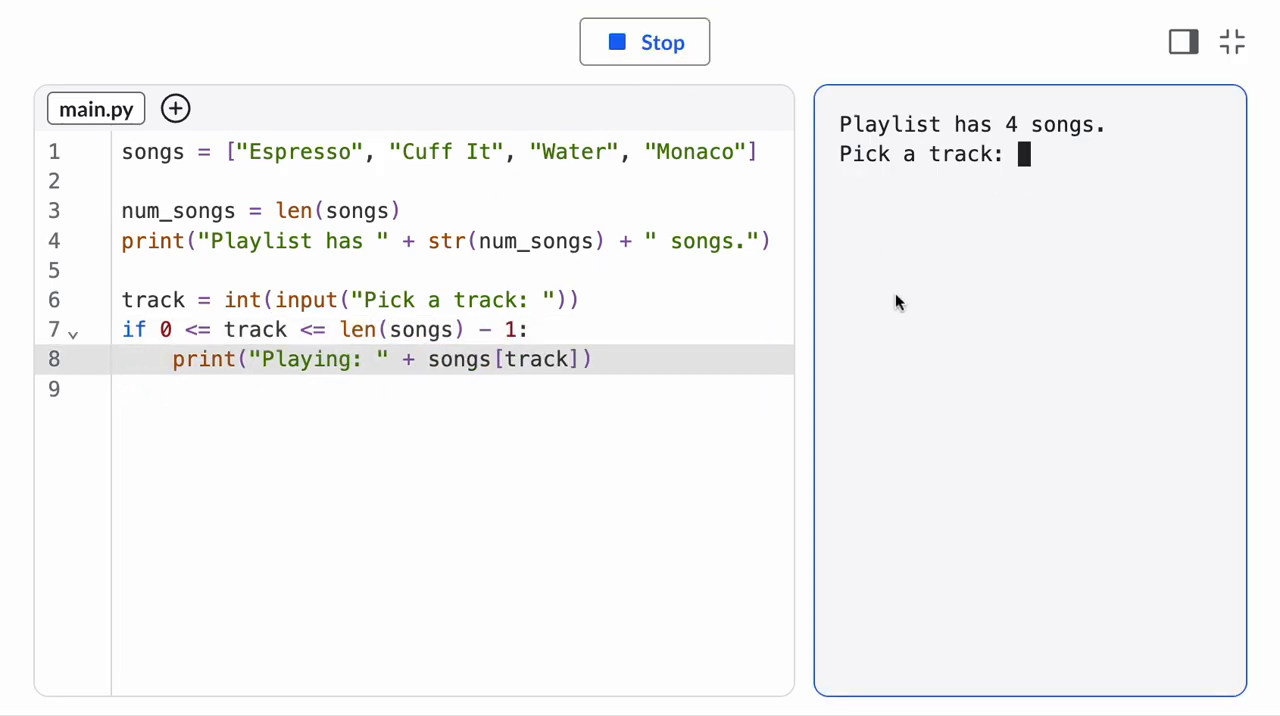
type("7")
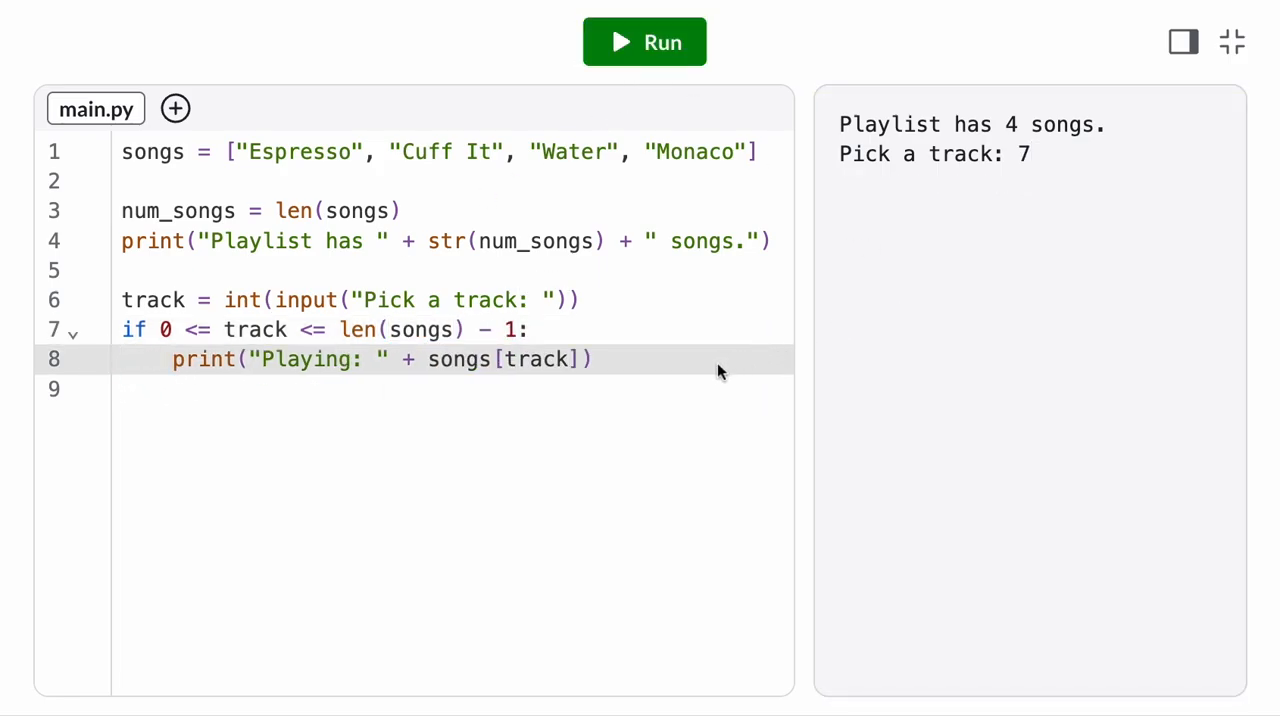
type("print(songs")
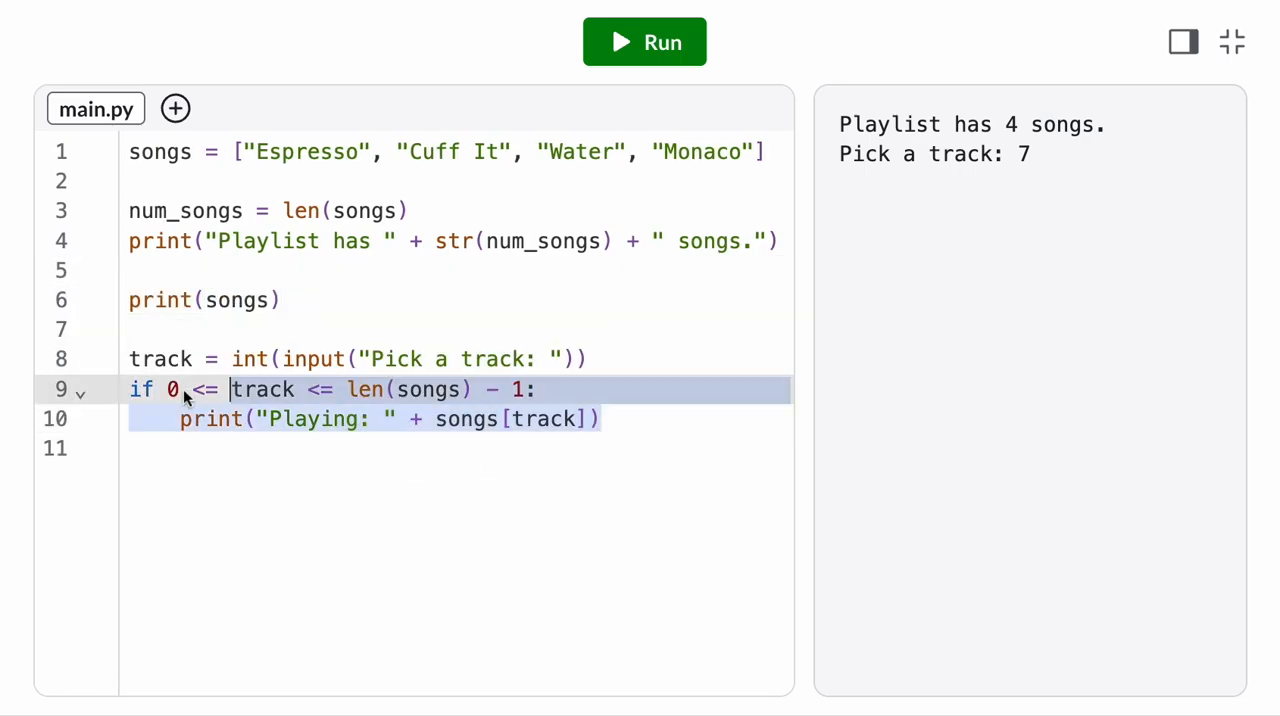
Comment out the track-picking lines with Ctrl+/ and run to print the song list
key("ctrl+/")
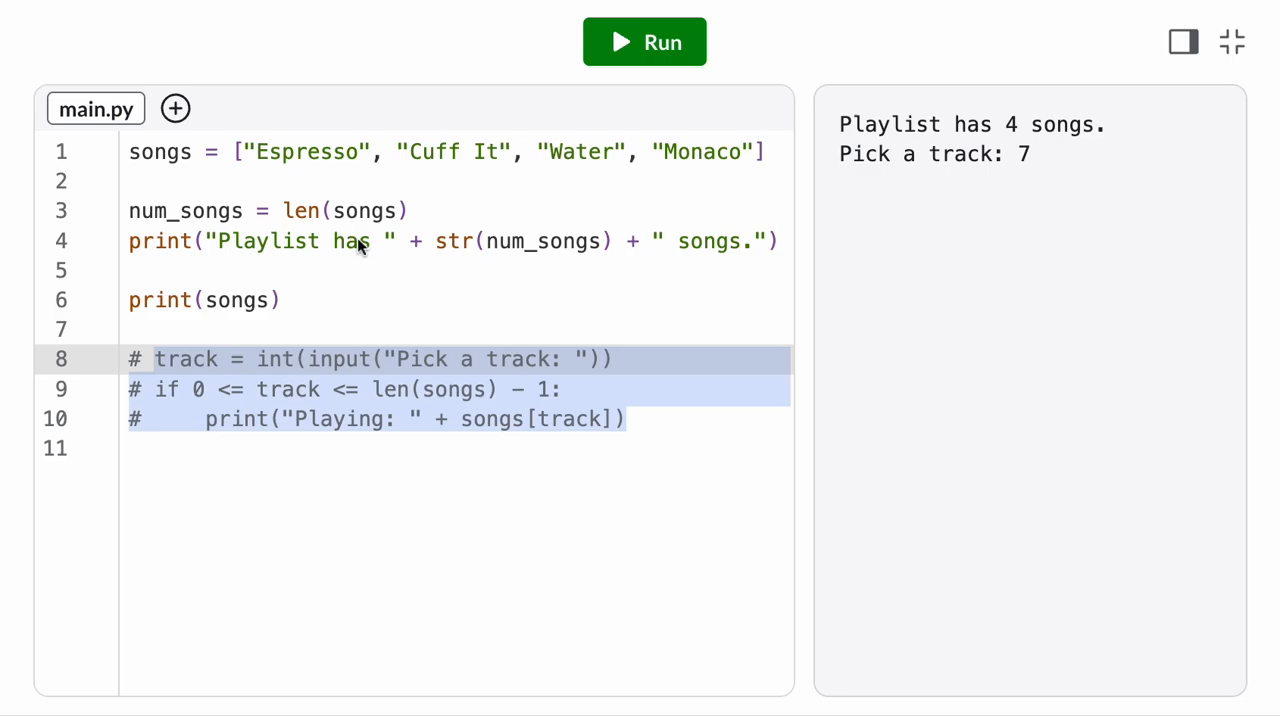
left_click(644, 42)
type("s")
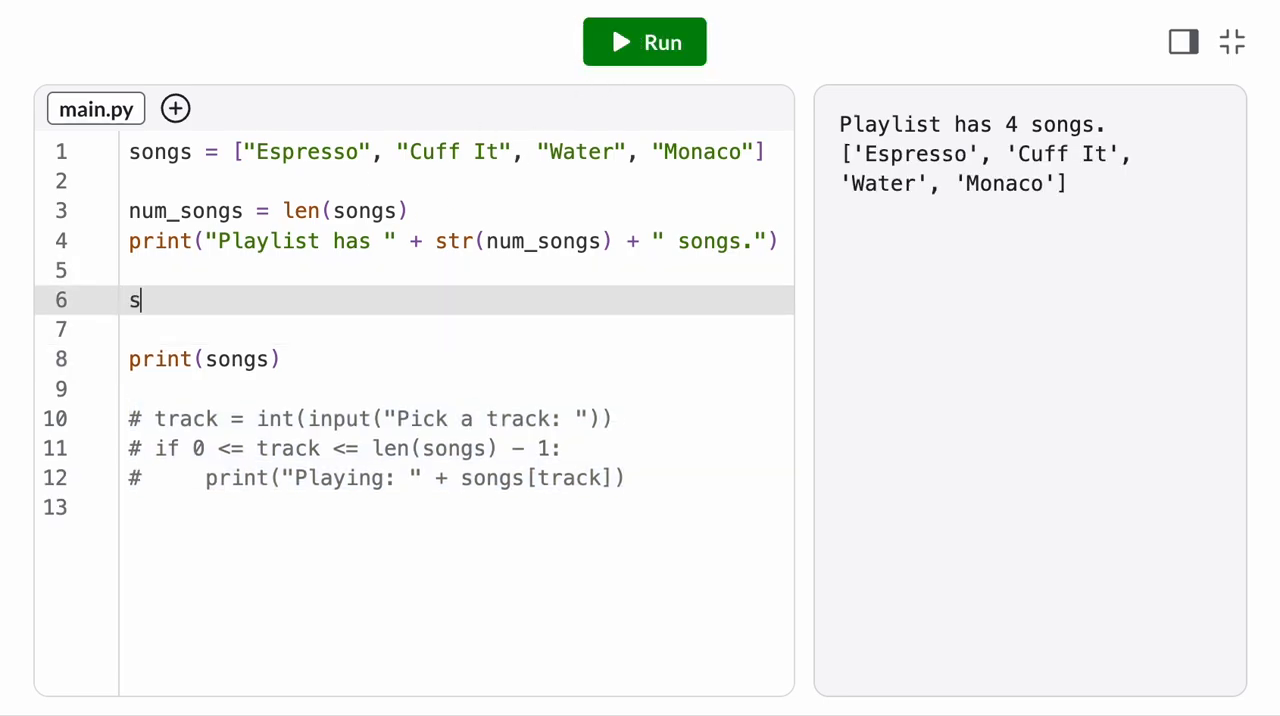
Set songs[0] = "Funk Rave" and run to show the renamed first song
type("ongs[")
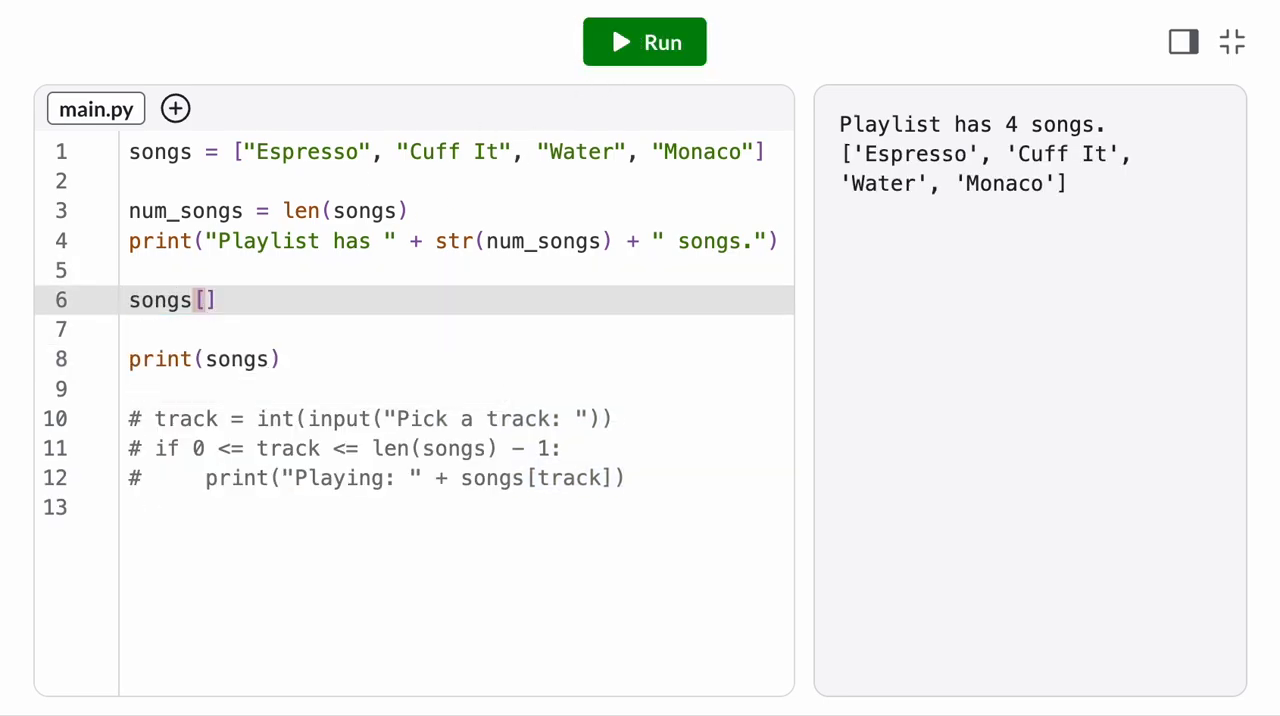
type("0")
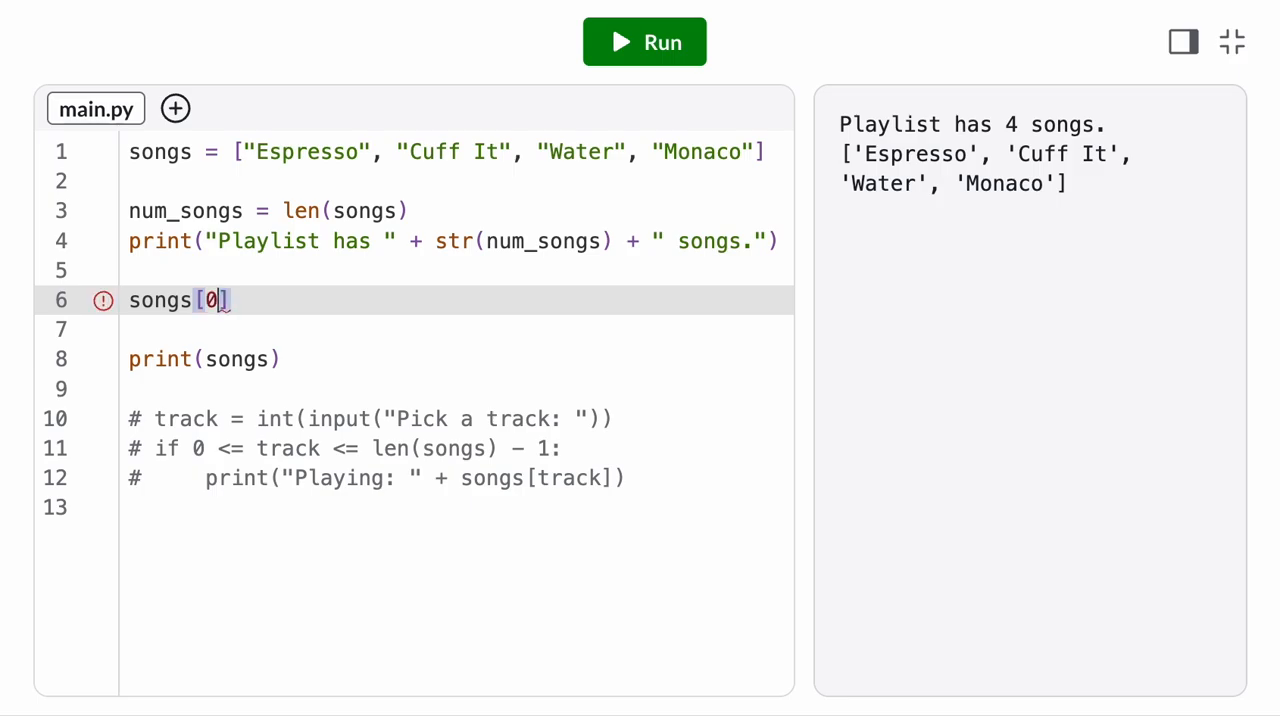
type("=")
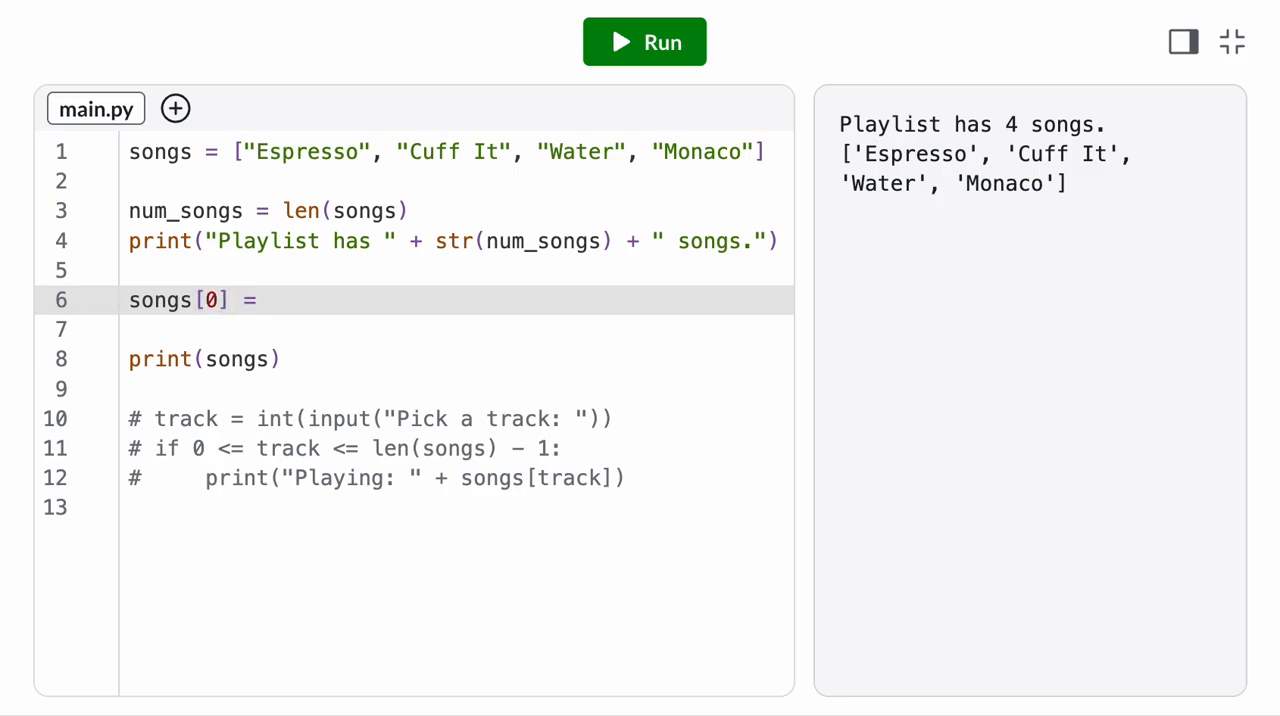
type("\"Funk\"")
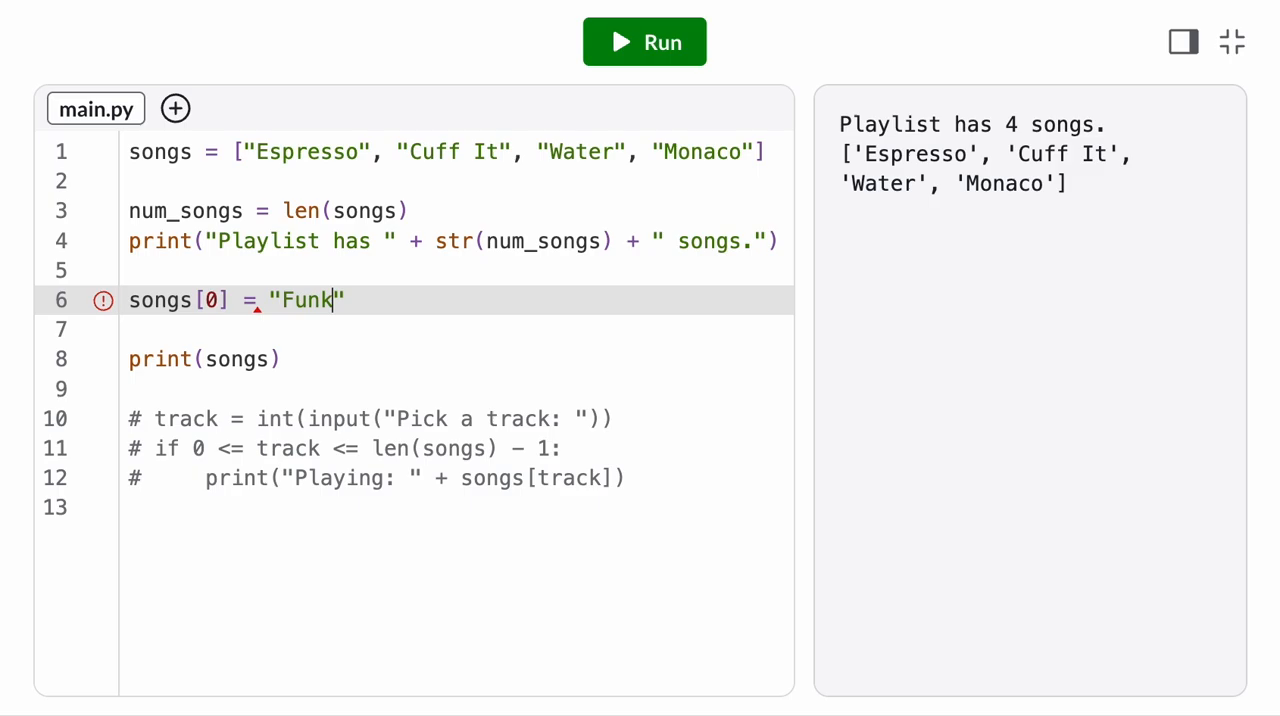
type("Rave")
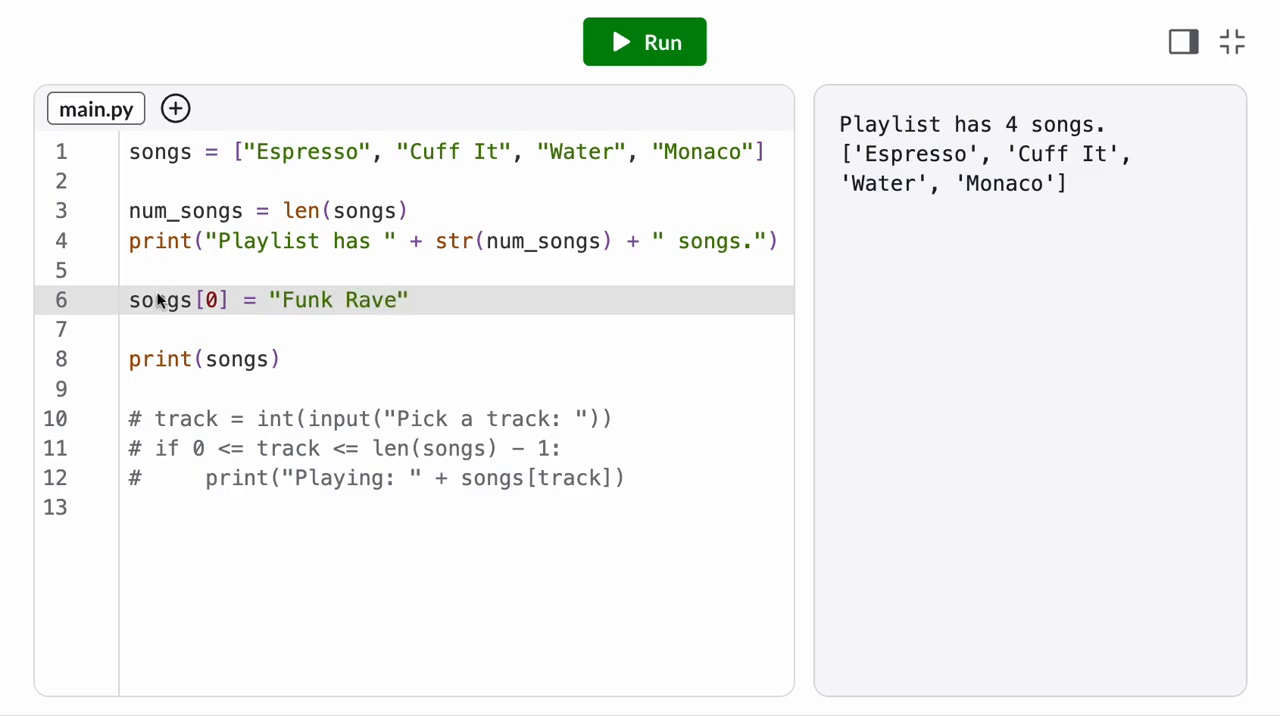
left_click(644, 42)
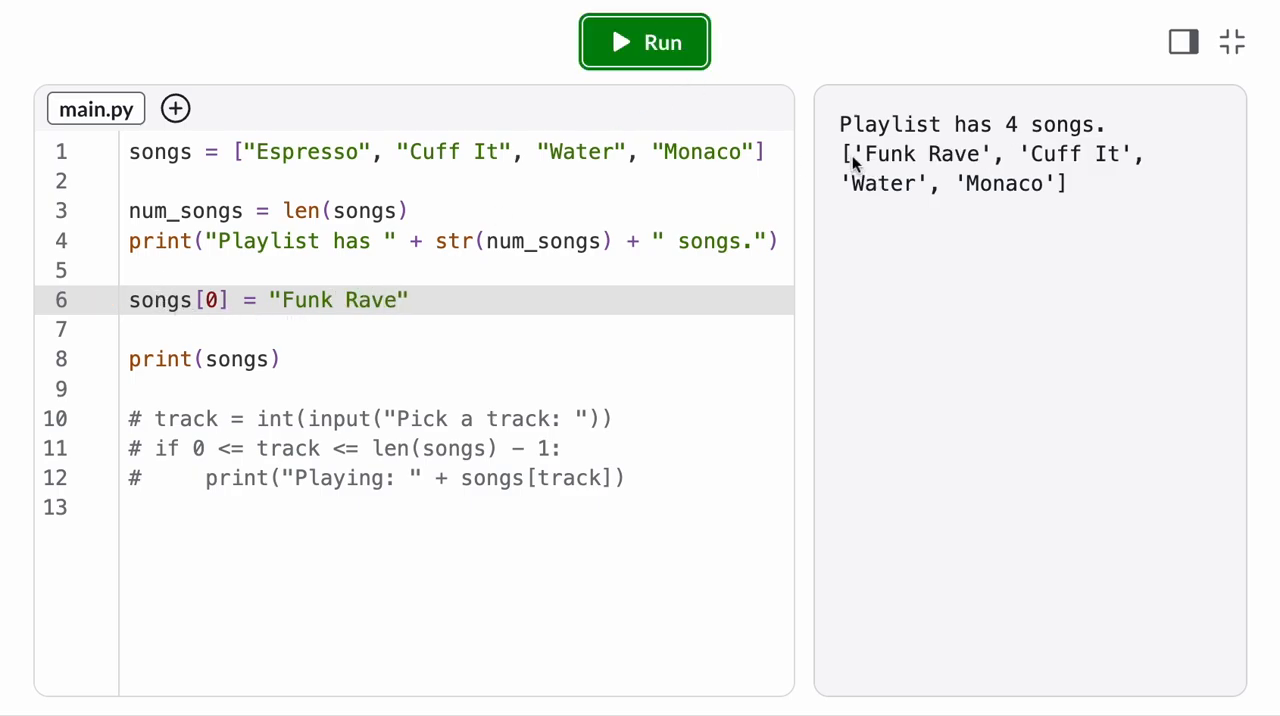
Append "!!!!" with songs[3] = songs[3] + "!!!!" and highlight Monaco!!!! in the output
key("Enter")
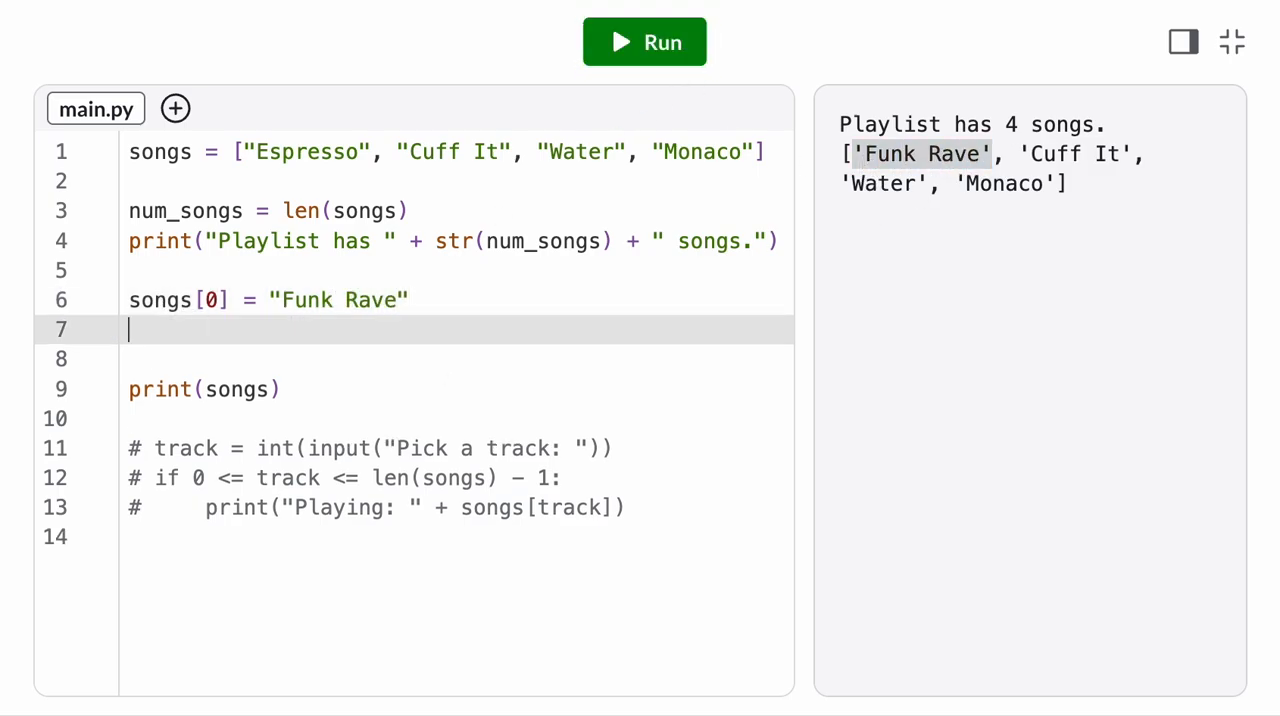
type("songs[3] = songs[3] + \"!")
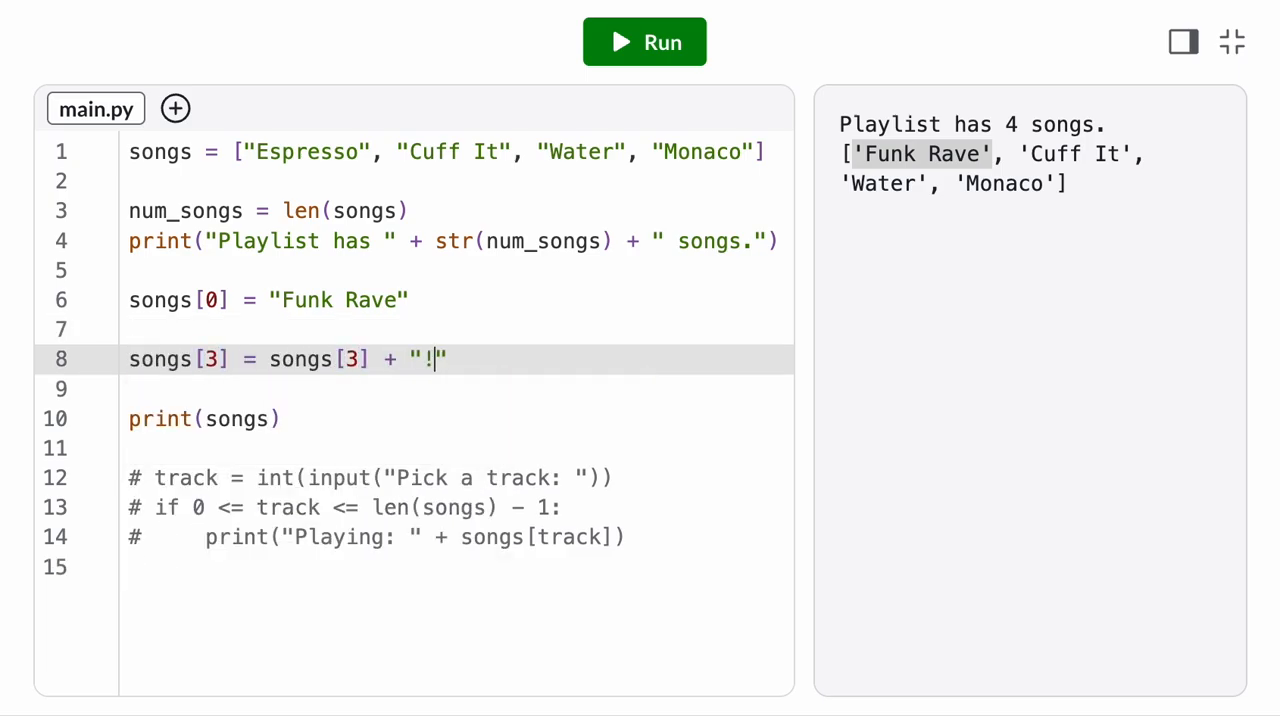
type("!!!")
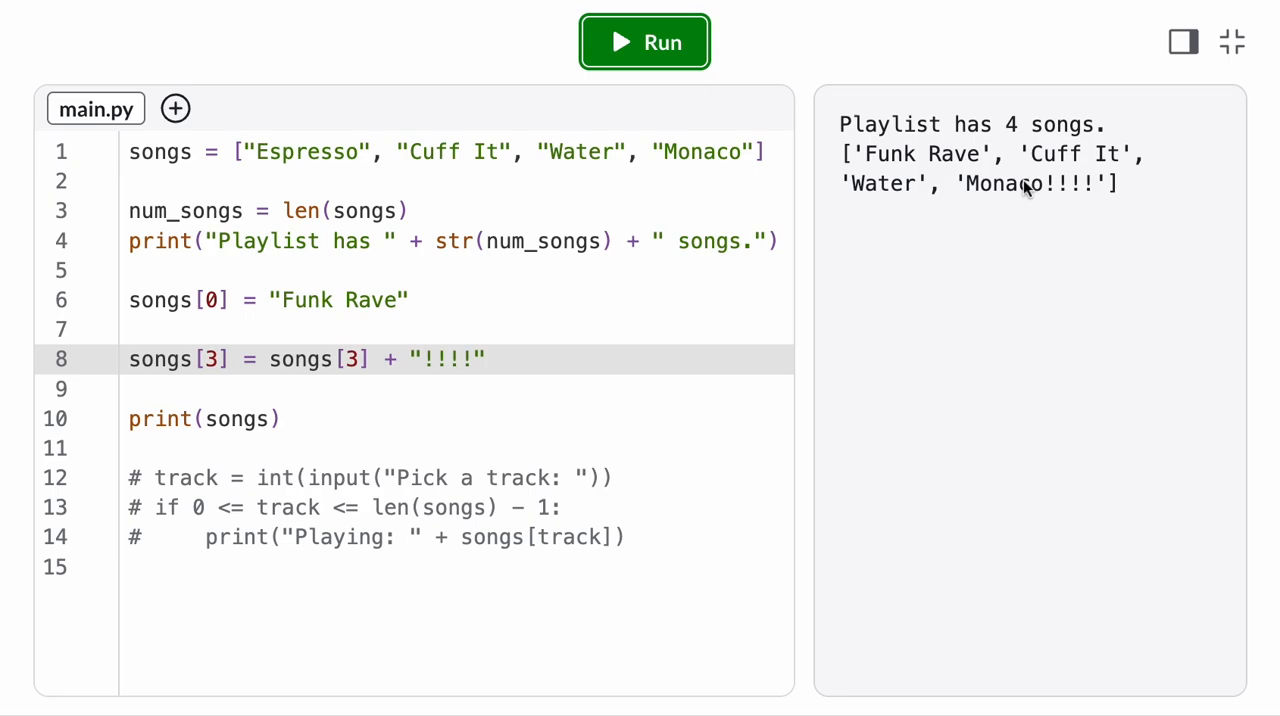
double_click(1030, 184)
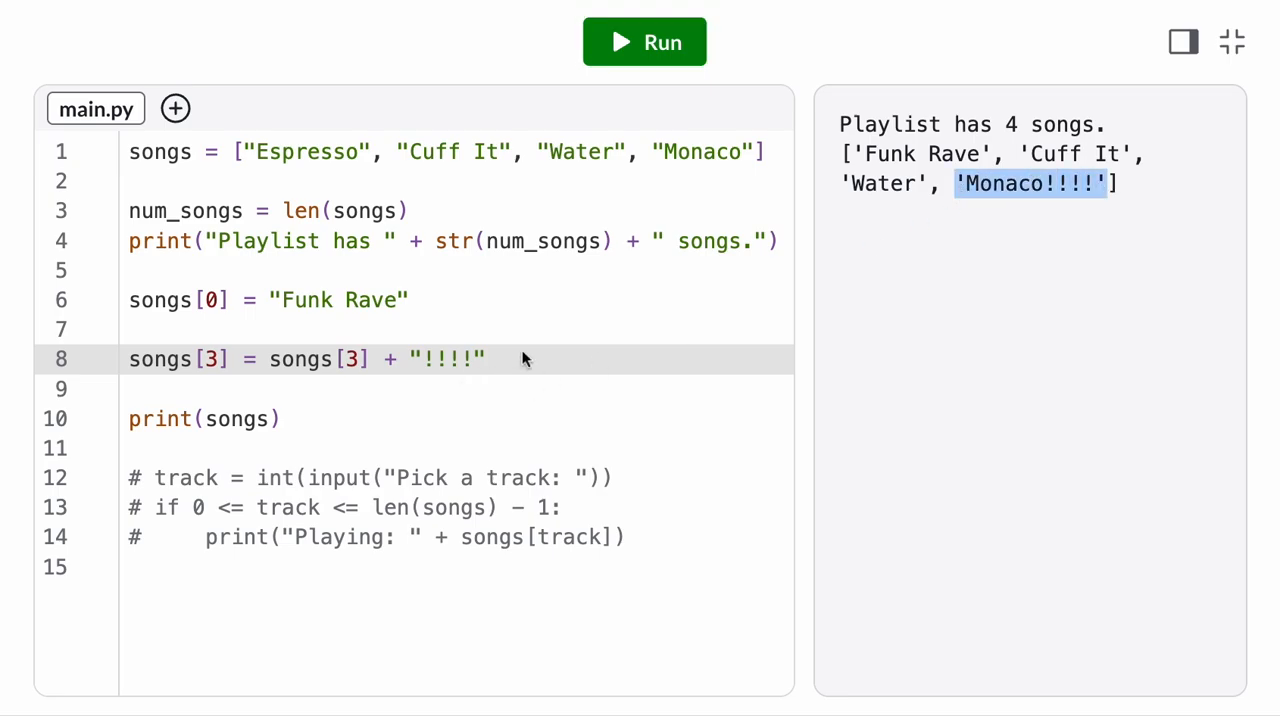
Rewrite the append as songs[3] += "!!!!"
type("songs[3]")
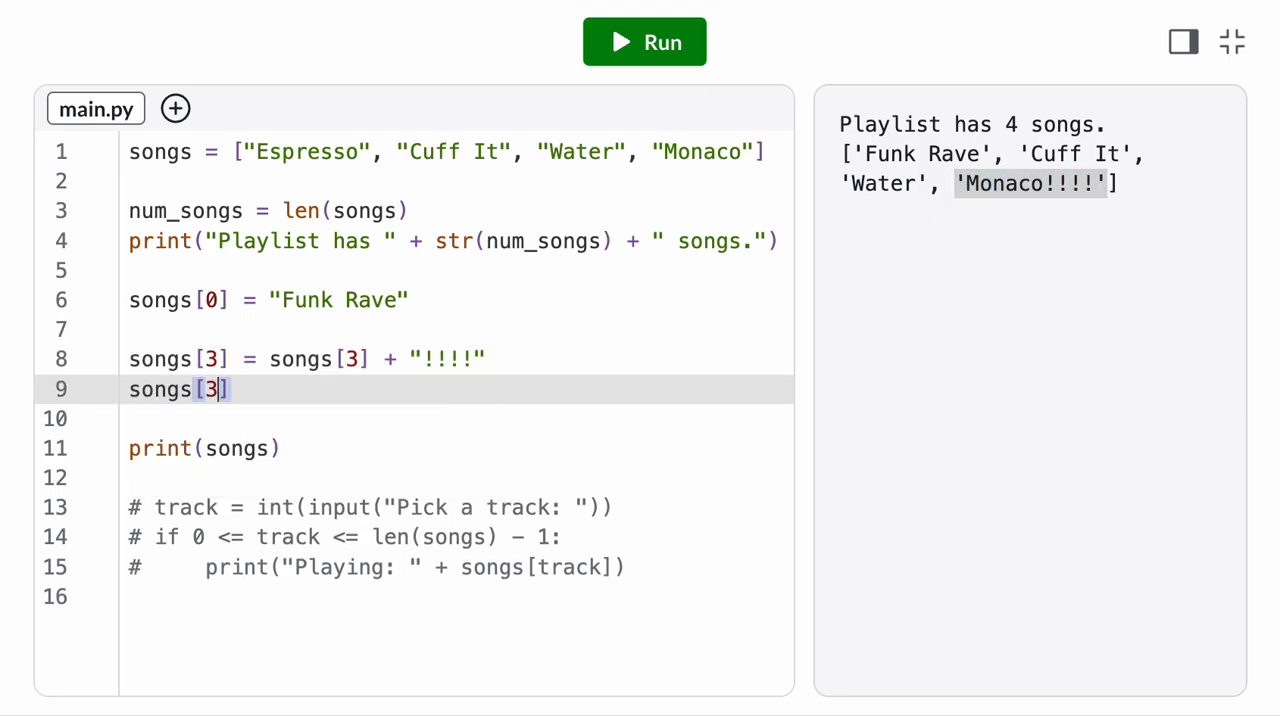
type("+= \"\"")
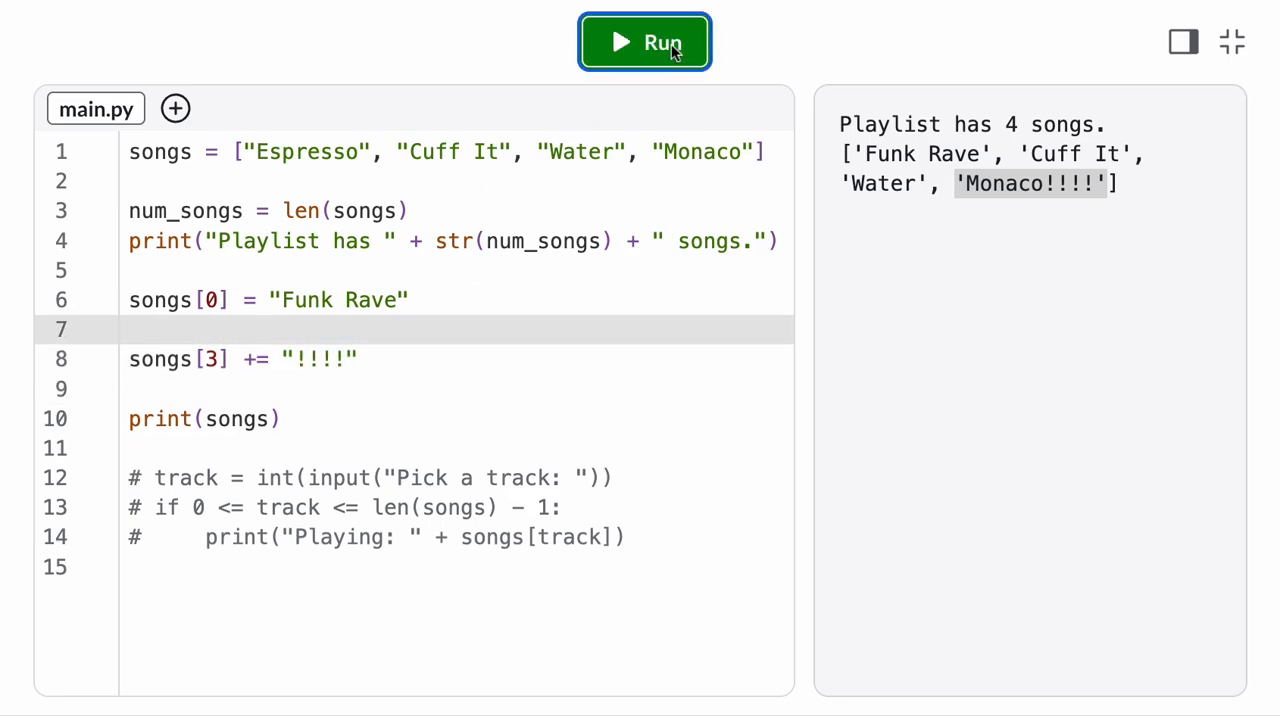
mouse_move(964, 302)
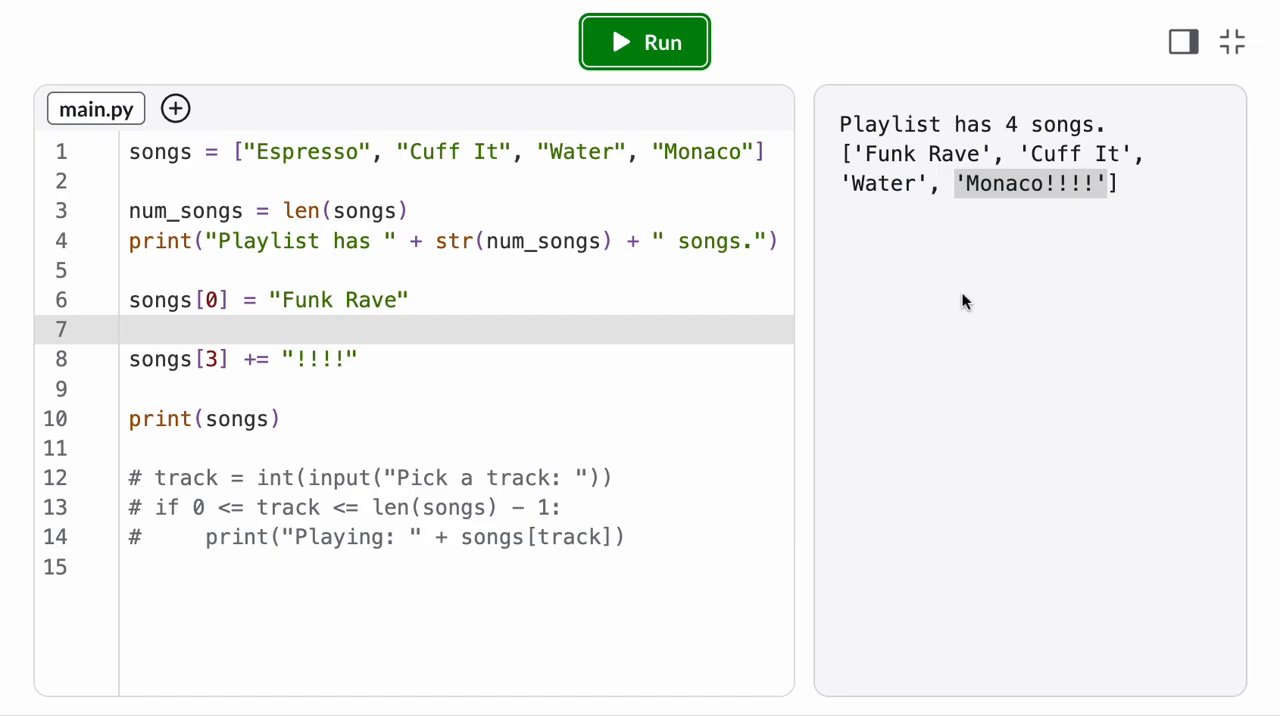